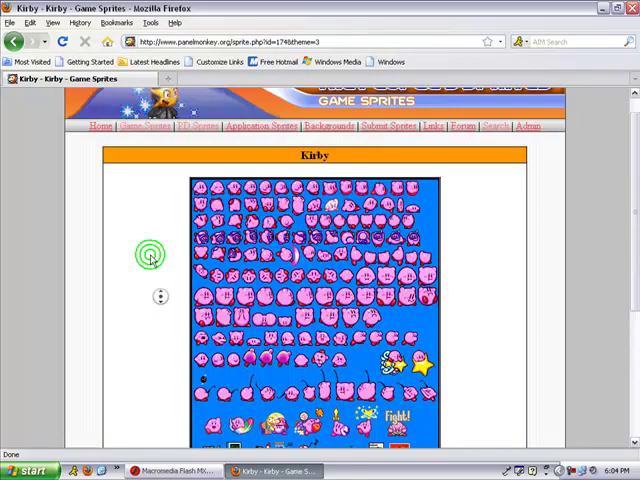
Copy the Kirby sprite sheet image from the Game Sprites page in Firefox.
{"action": "scroll", "scroll_direction": "down", "scroll_amount": 3}
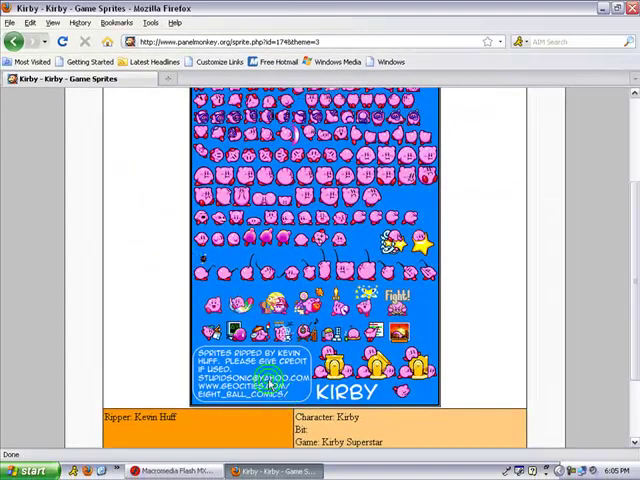
{"action": "right_click", "coordinate": [310, 290]}
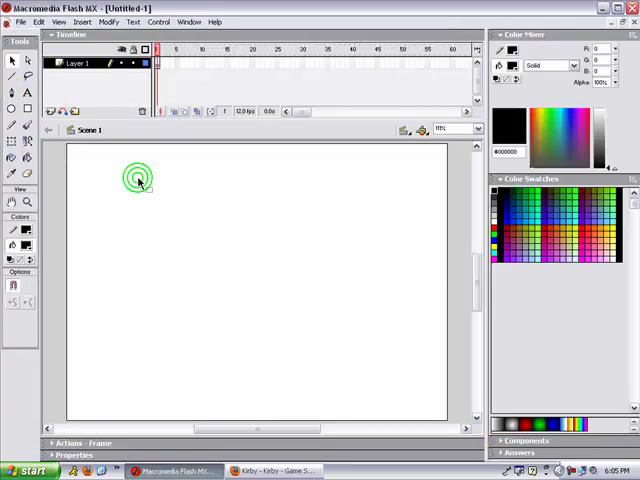
Paste the copied Kirby sprite sheet onto the empty stage via the context menu.
{"action": "right_click", "coordinate": [138, 184]}
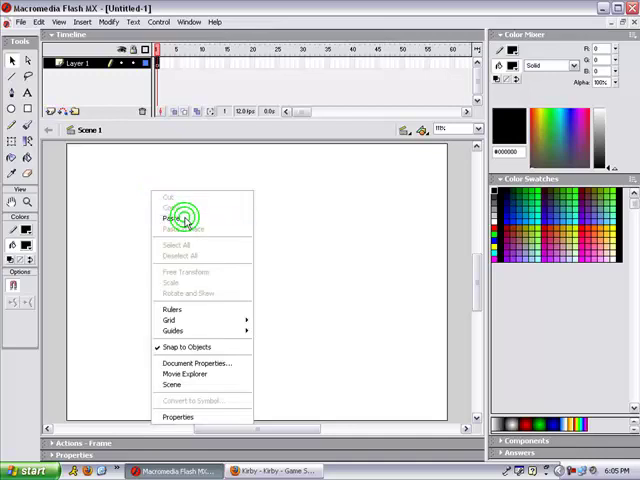
{"action": "left_click", "coordinate": [168, 218]}
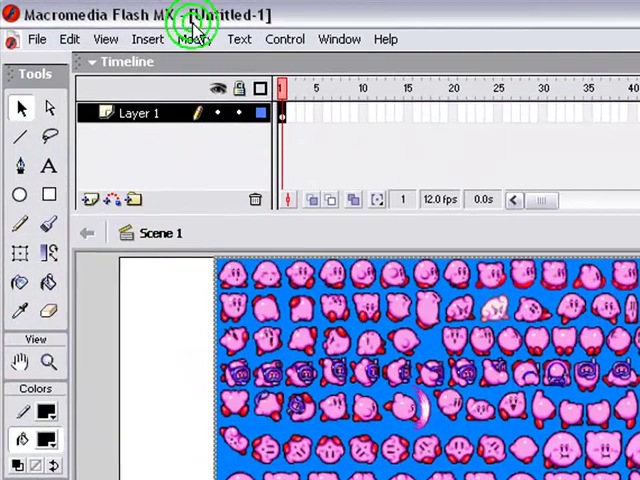
Start Trace Bitmap on the pasted sprite sheet from the Modify menu.
{"action": "left_click", "coordinate": [196, 40]}
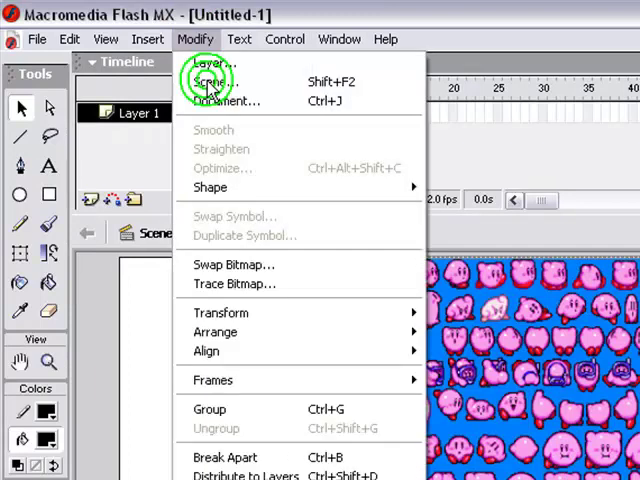
{"action": "mouse_move", "coordinate": [220, 284]}
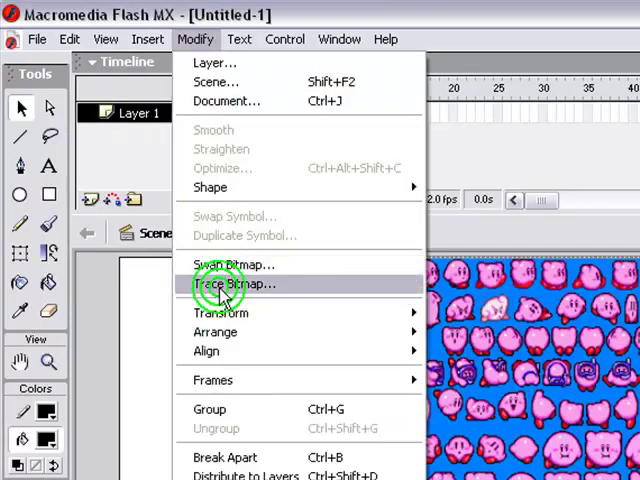
{"action": "left_click", "coordinate": [234, 284]}
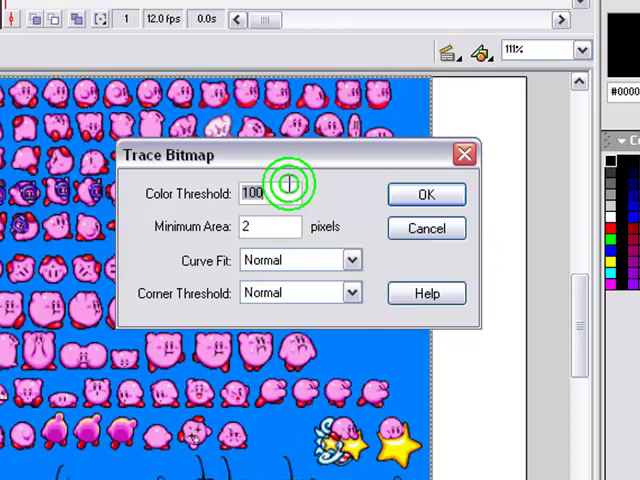
Set minimum area 2 pixels, colour threshold 100, with curve fit and corner threshold Normal.
{"action": "type", "text": "2"}
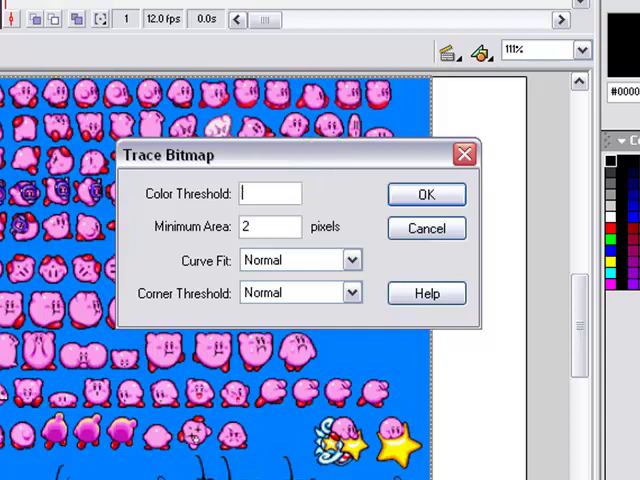
{"action": "type", "text": "100"}
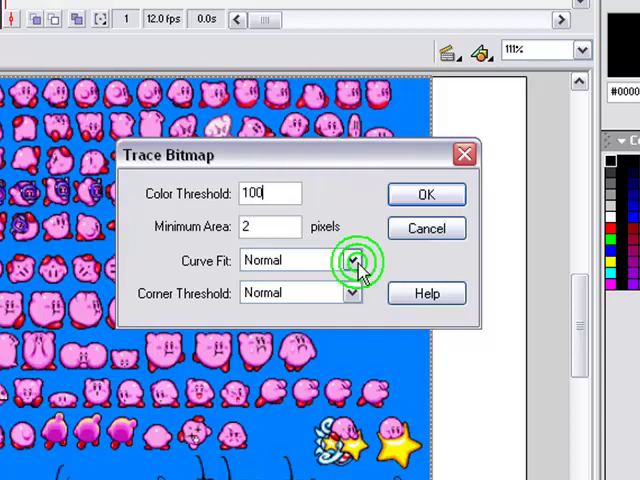
{"action": "left_click", "coordinate": [352, 260]}
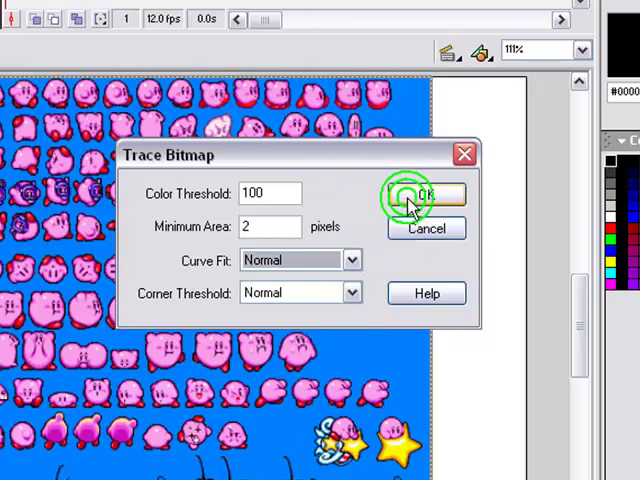
{"action": "mouse_move", "coordinate": [388, 280]}
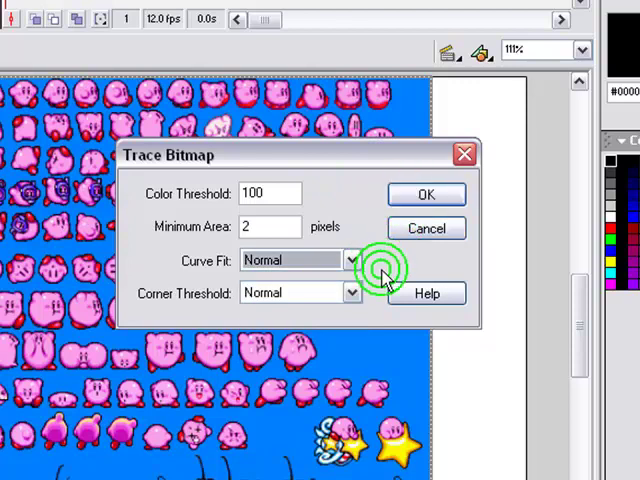
{"action": "left_click", "coordinate": [352, 292]}
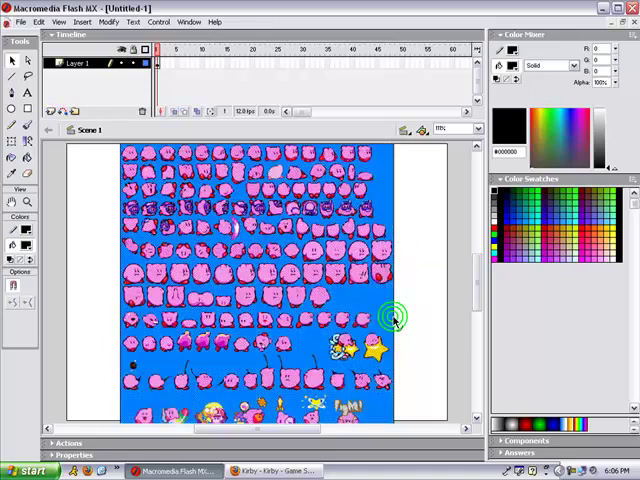
After tracing, marquee-select a block of the traced Kirby vector shapes.
{"action": "left_click_drag", "start_coordinate": [328, 236], "coordinate": [392, 320]}
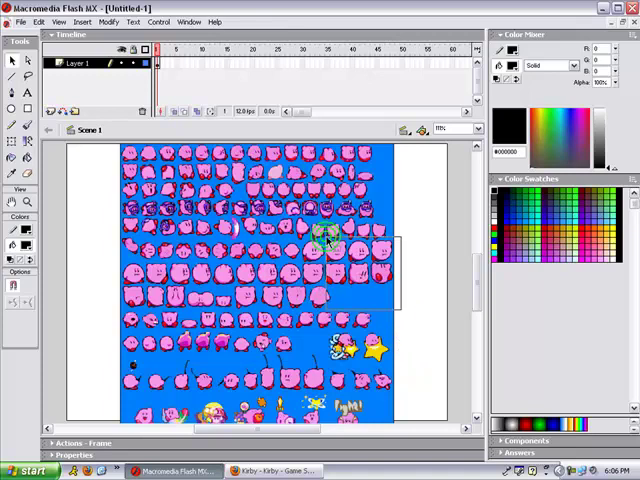